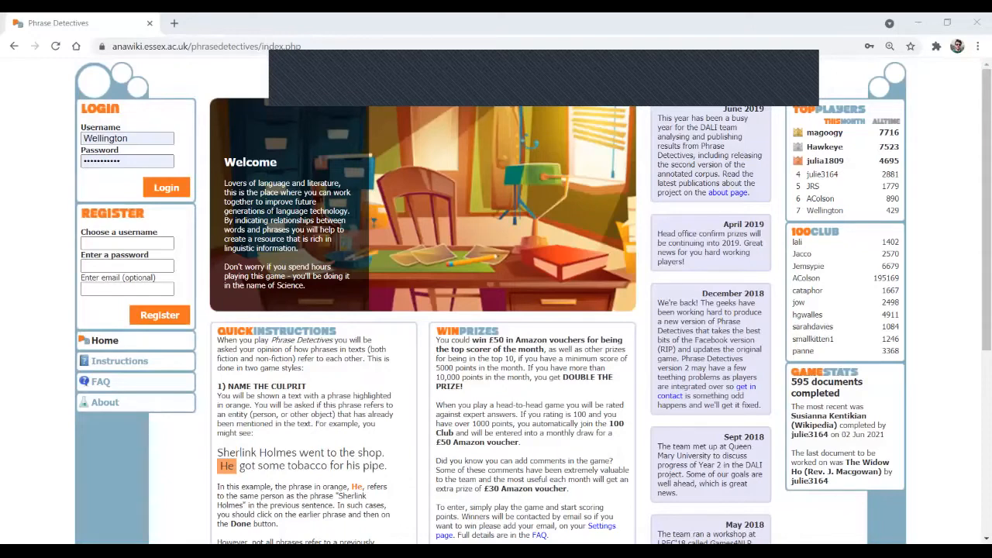
Sign in as Wellington to reach the player home with the Maryland Route 36 case.
left_click(166, 186)
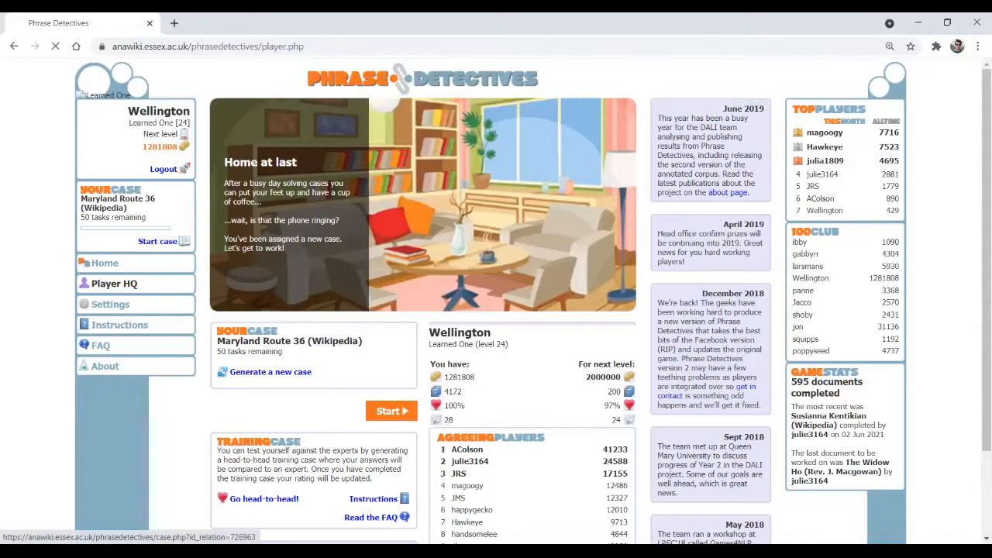
Start the Maryland Route 36 case and settle the first task on 'Frostburg and Mount Savage'.
left_click(391, 411)
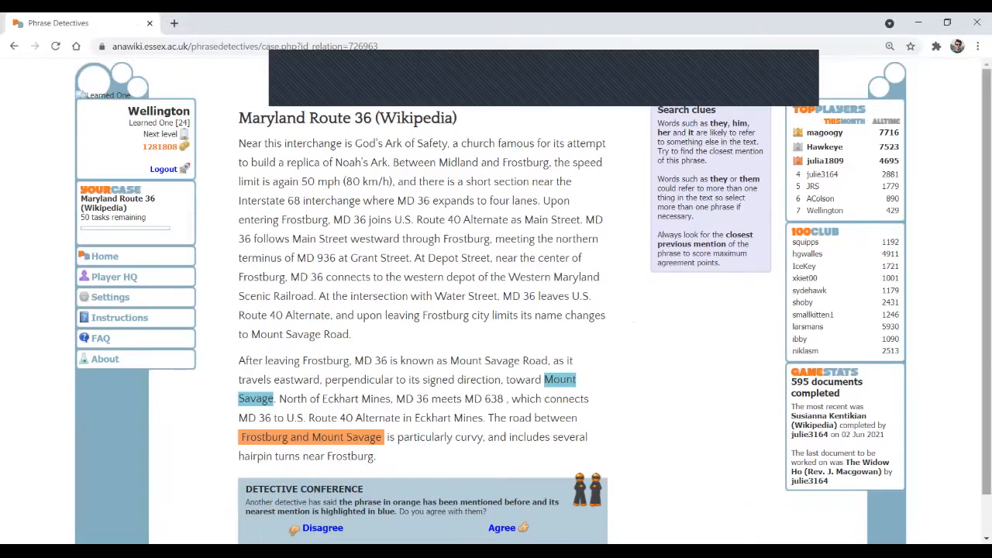
scroll("down", 3)
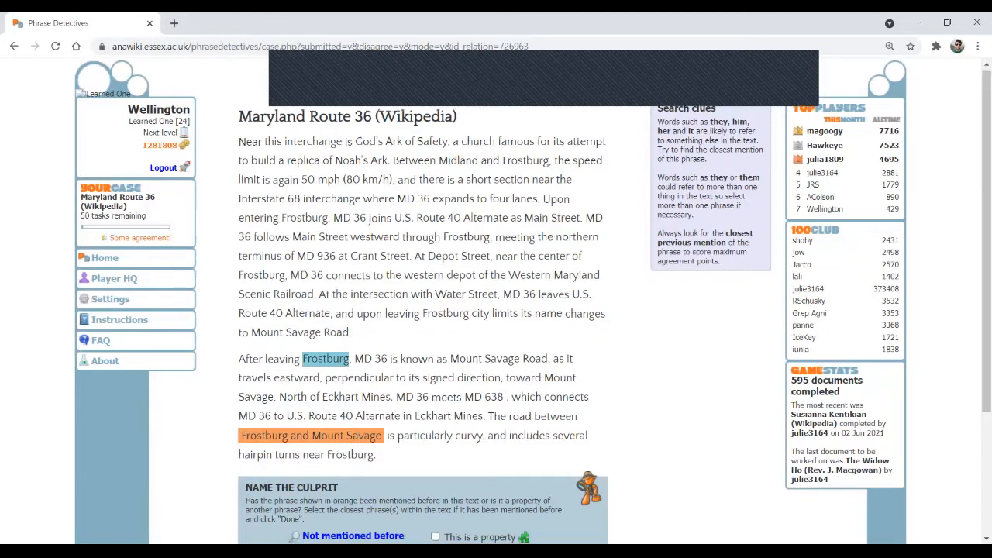
scroll("down", 3)
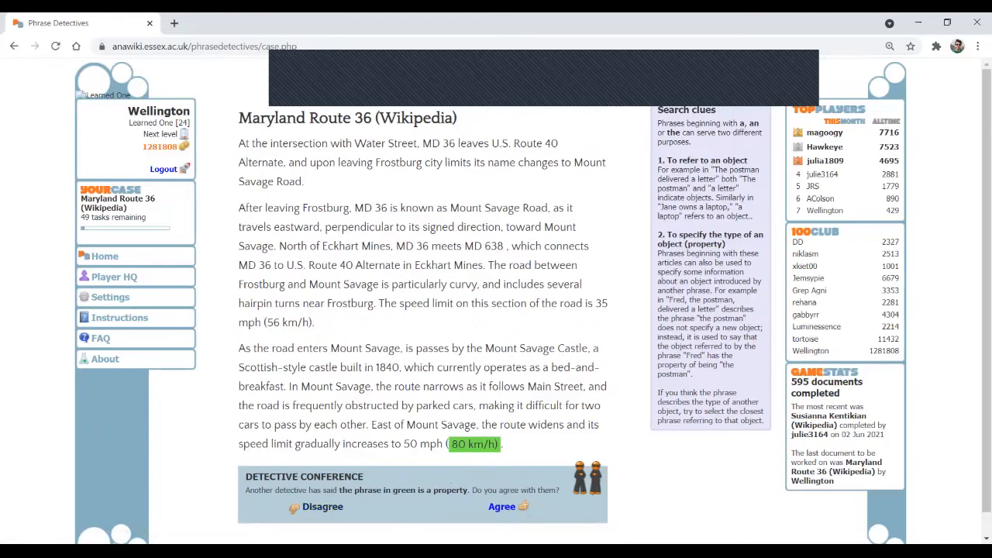
Agree 80 km/h is a property and mark it as describing '50 mph'.
left_click(322, 506)
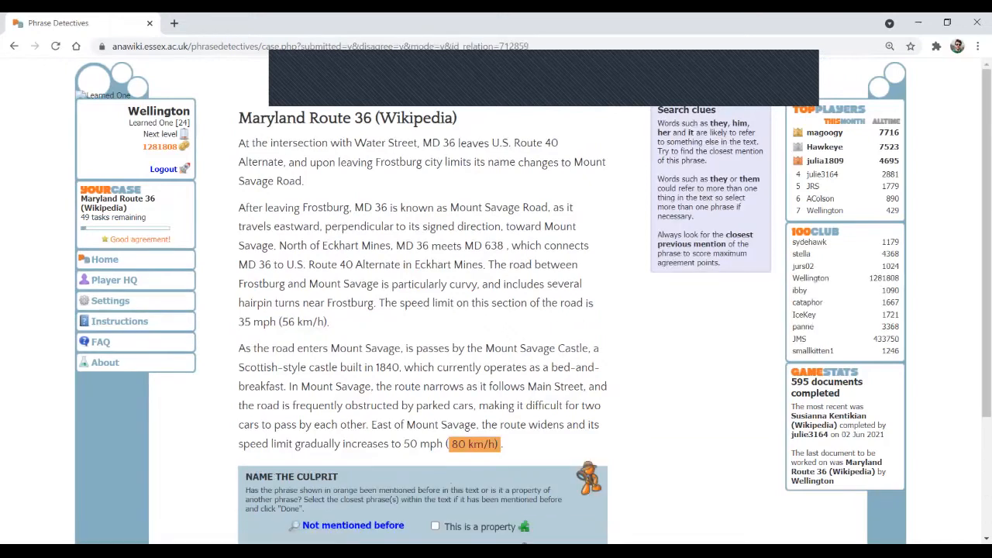
double_click(422, 443)
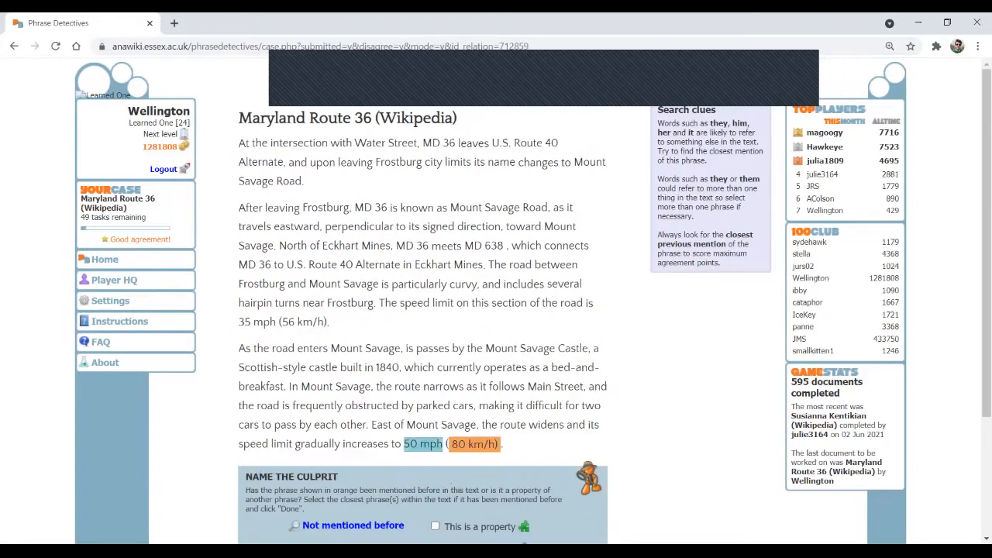
scroll("down", 3)
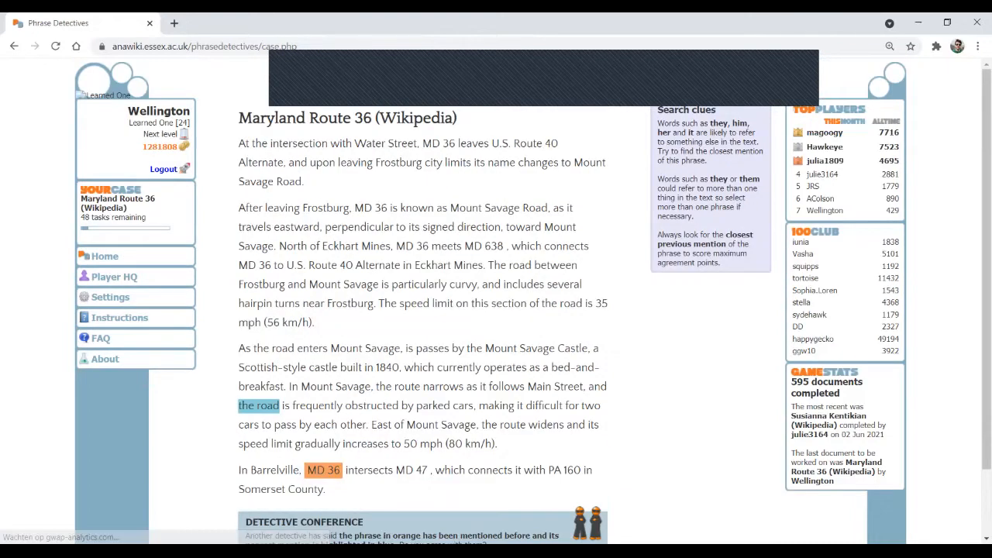
scroll("down", 3)
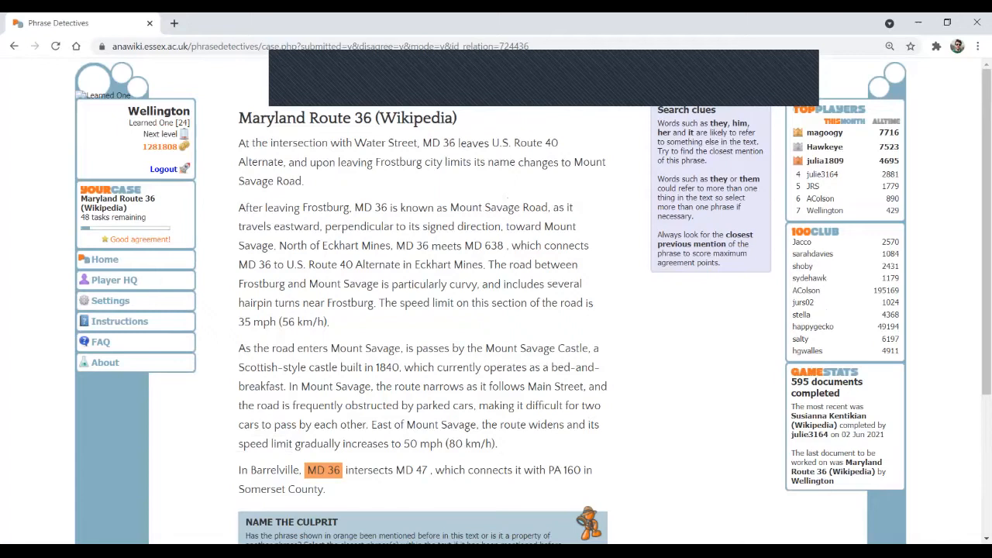
scroll("down", 3)
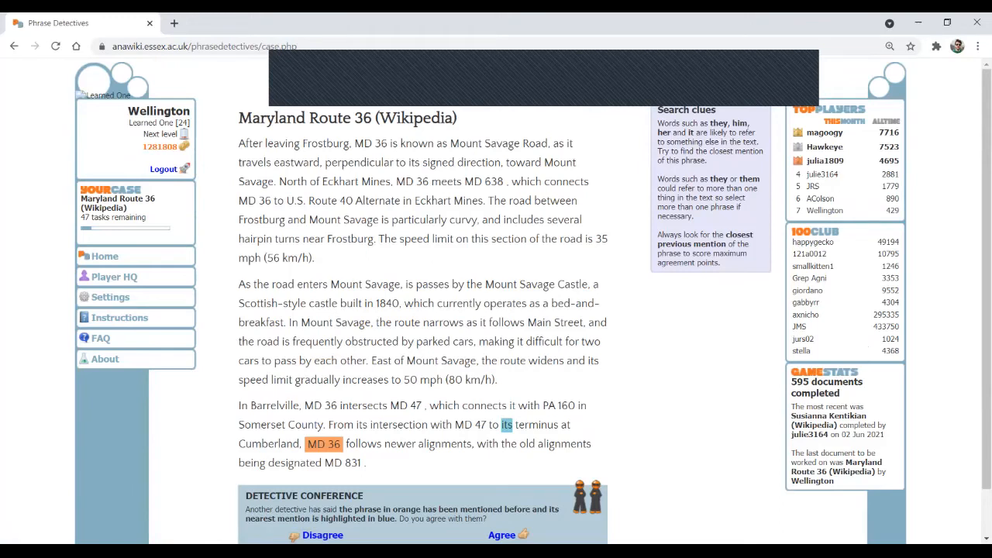
Agree MD 36 refers back to 'its' and that U.S. Route 40 Alternate is a first mention.
scroll("down", 3)
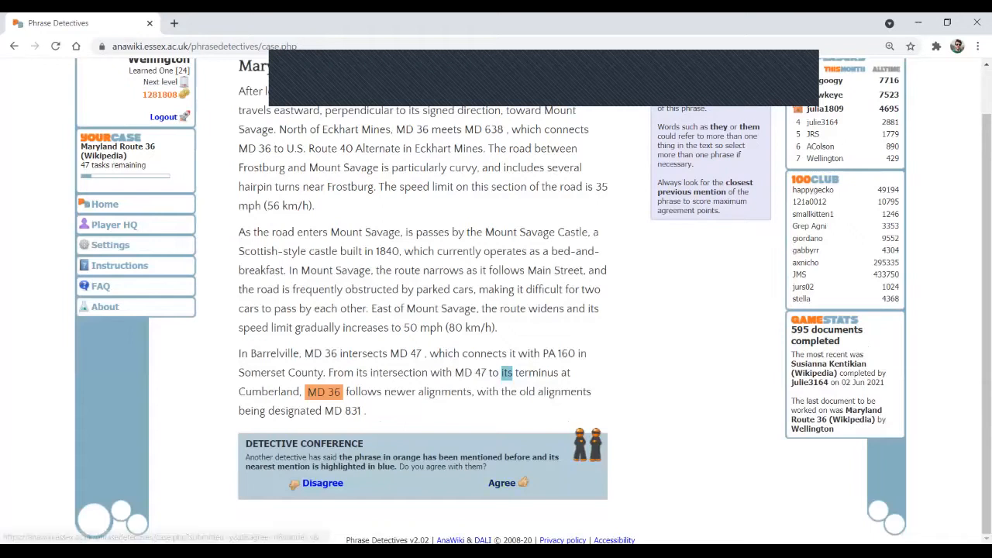
left_click(503, 482)
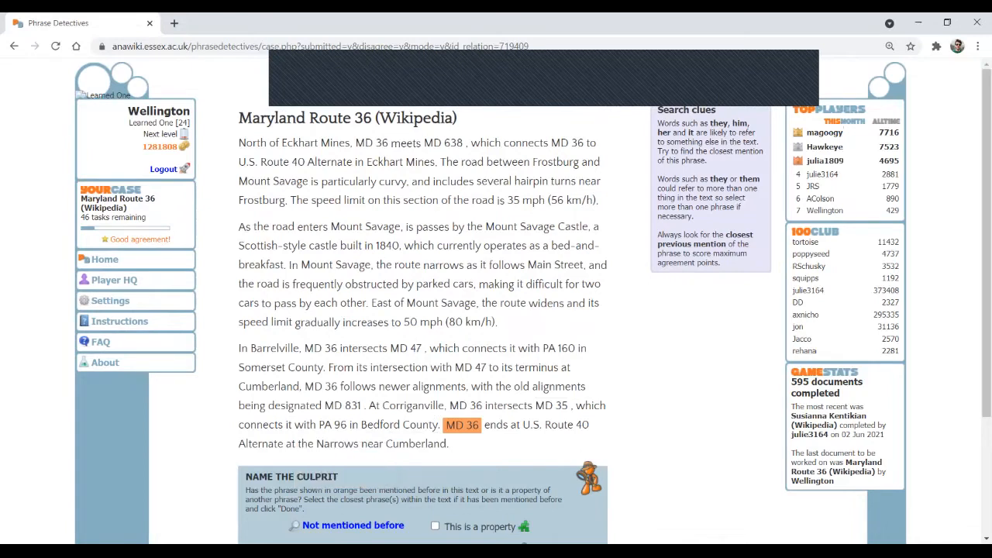
scroll("down", 3)
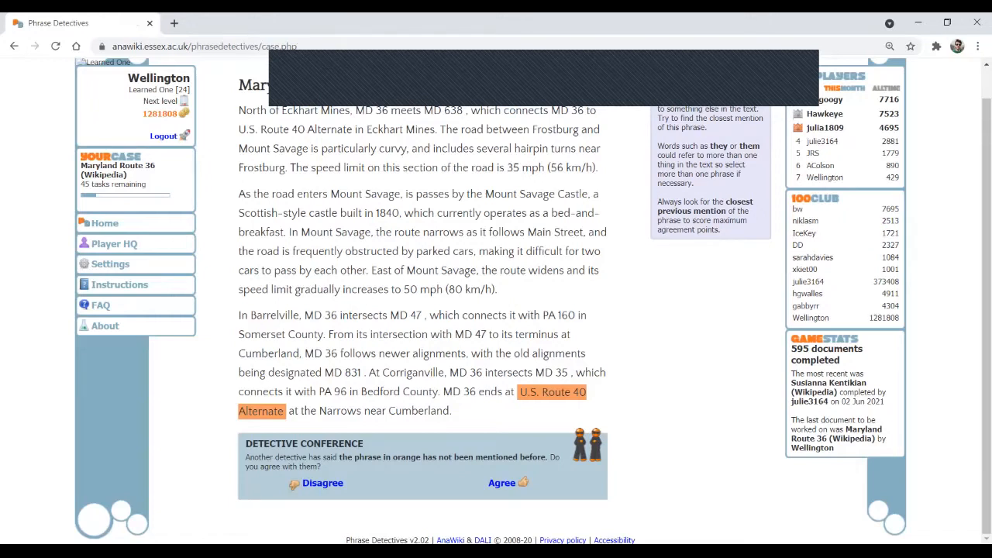
left_click(323, 483)
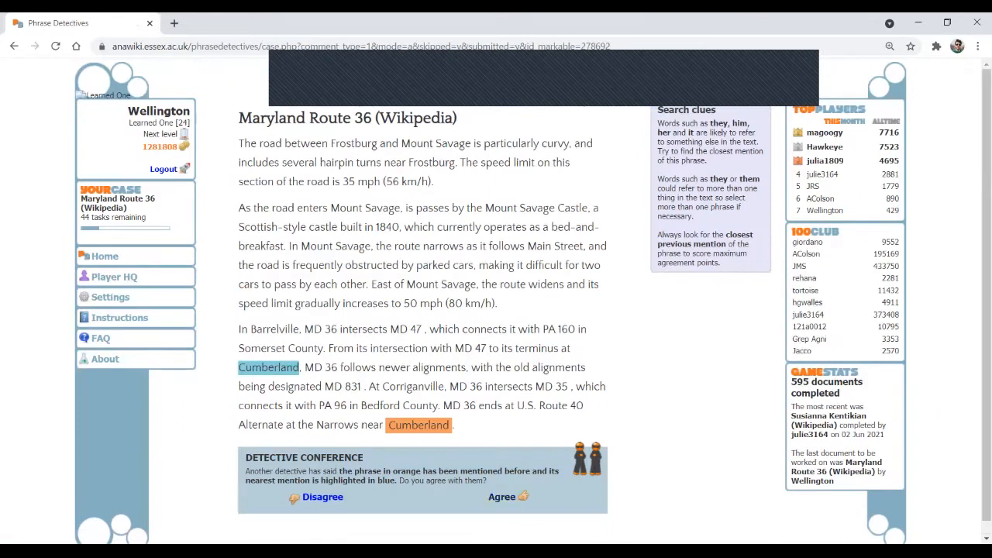
Agree the two Cumberland mentions match and link 'this' to the coal-mining phrase.
left_click(502, 496)
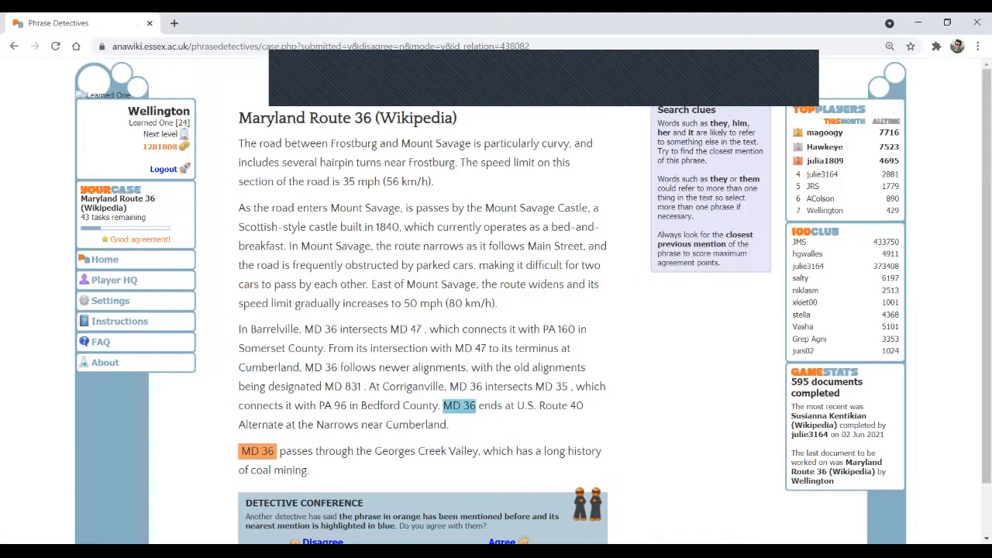
scroll("down", 3)
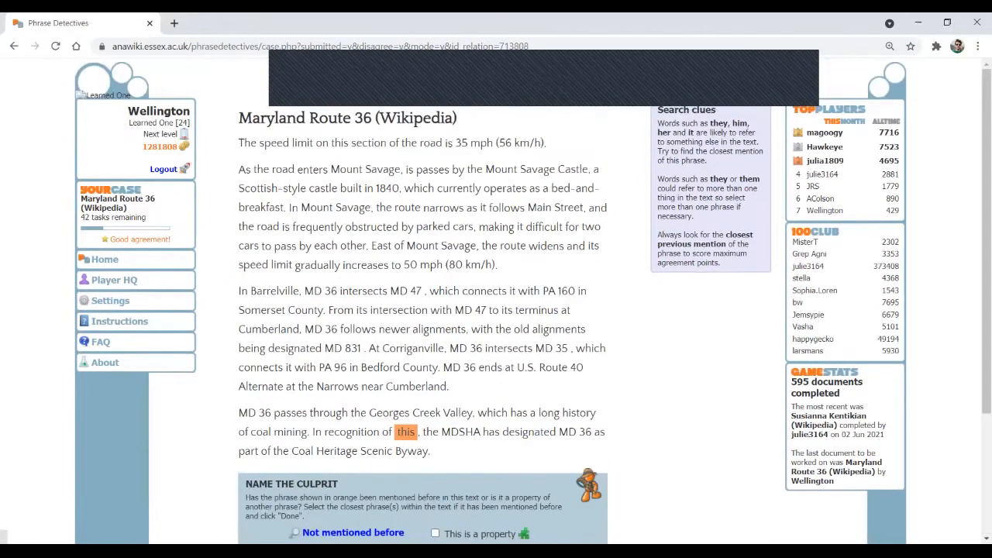
scroll("down", 3)
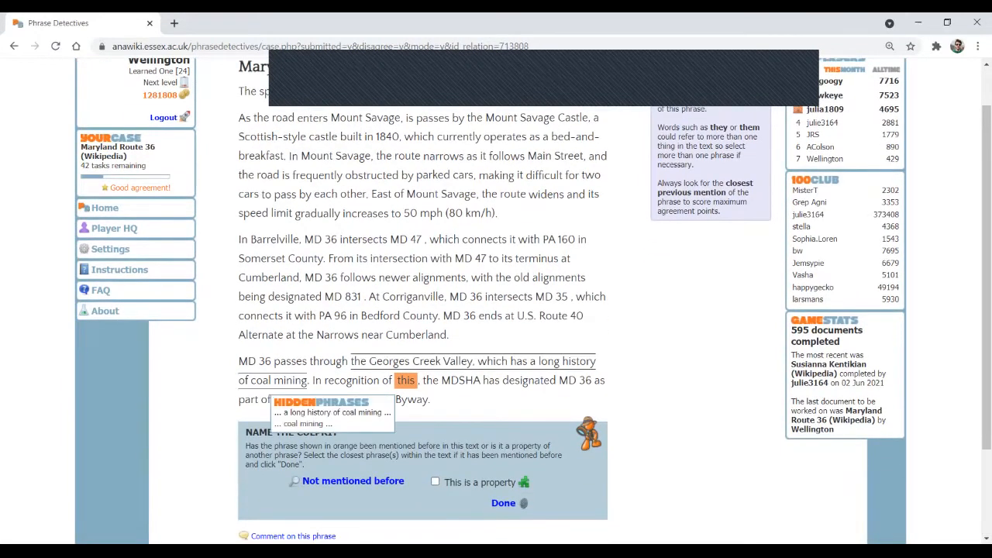
left_click(331, 413)
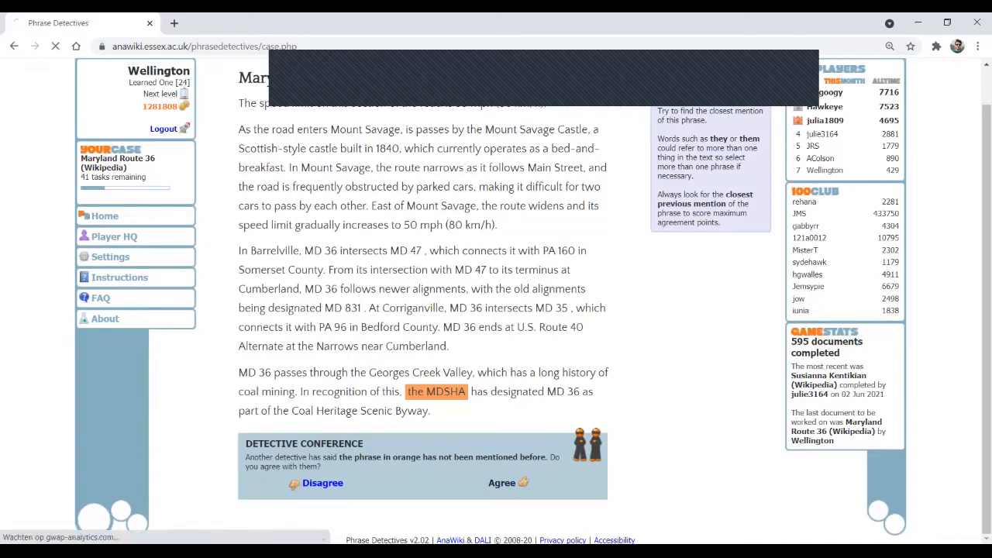
Agree MDSHA is a first mention, record the byway phrase as a property of MD 36, and confirm Coal mining repeats.
left_click(322, 484)
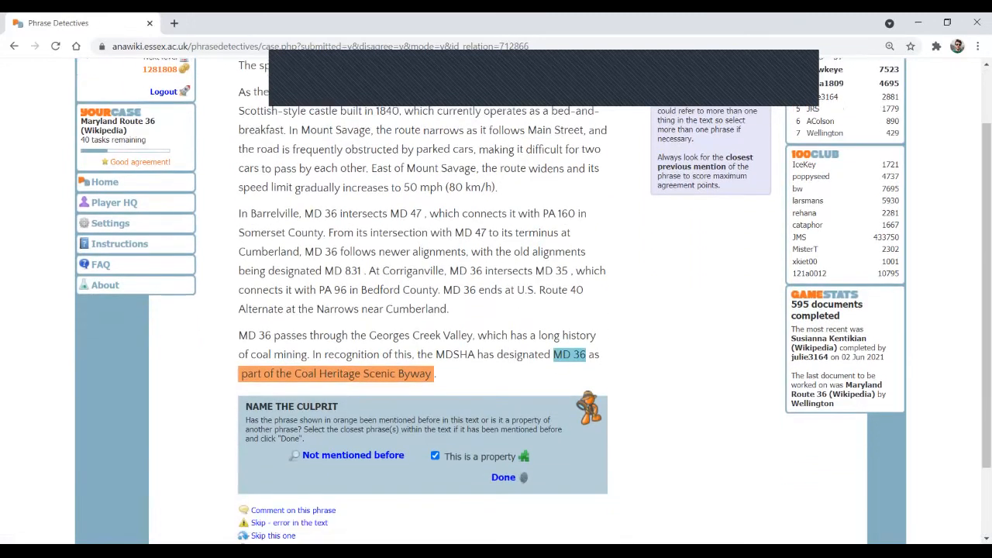
mouse_move(502, 477)
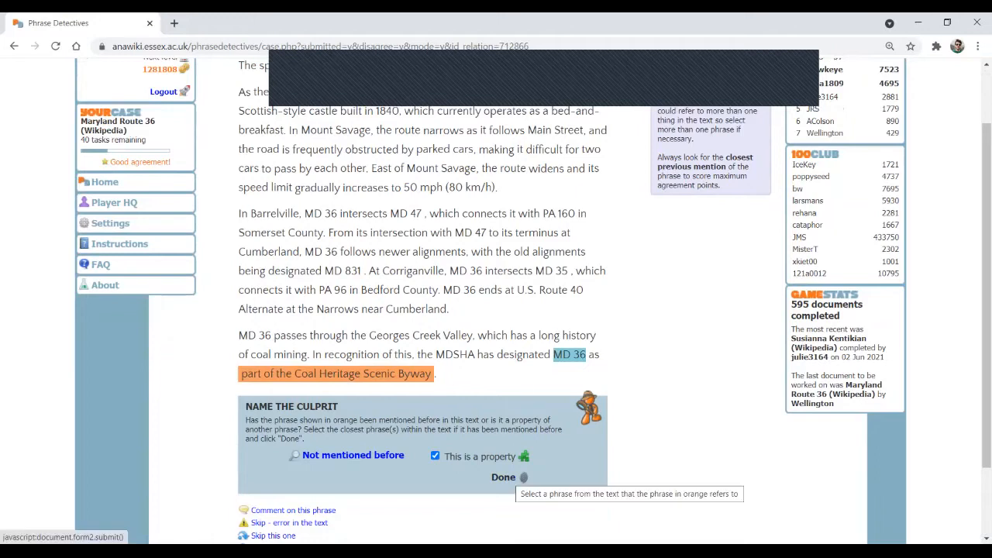
left_click(503, 477)
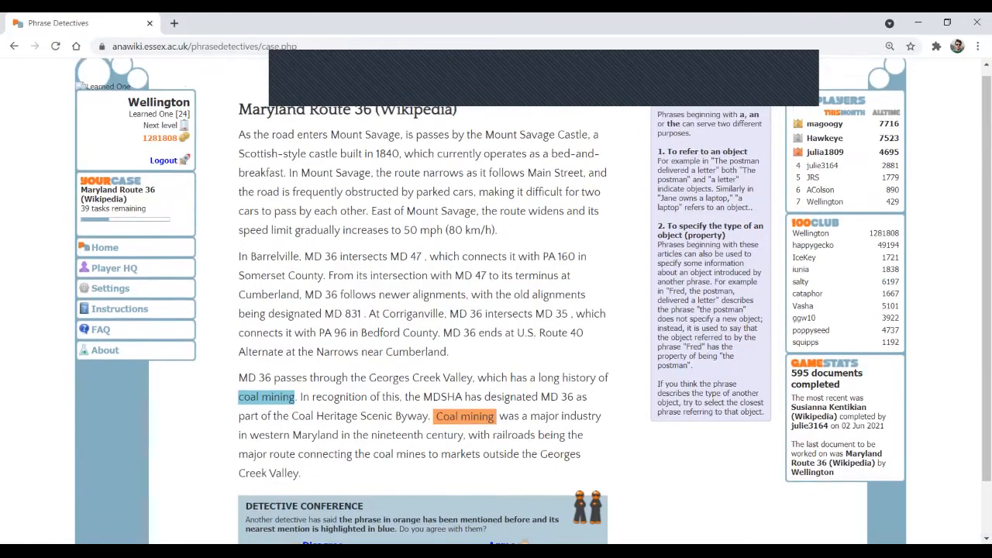
scroll("down", 3)
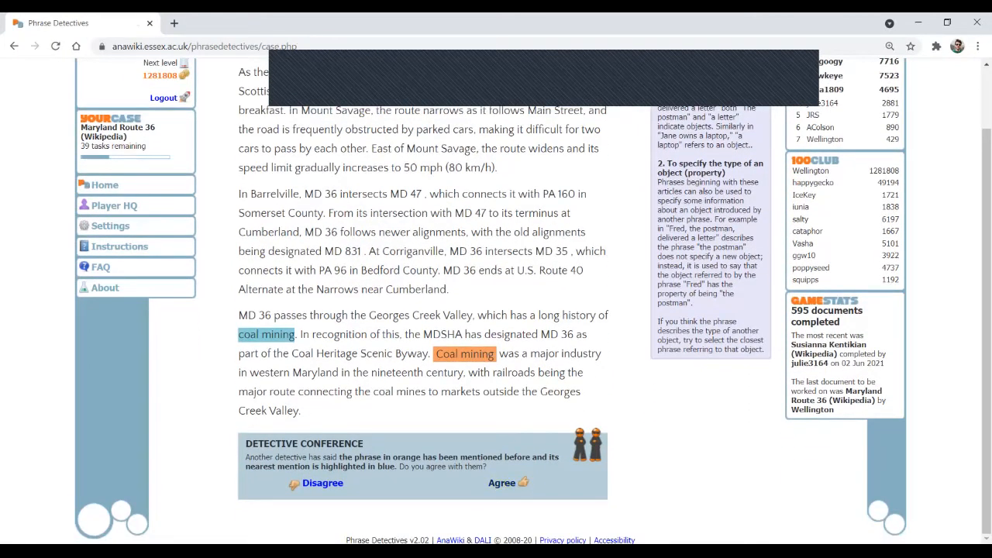
left_click(316, 484)
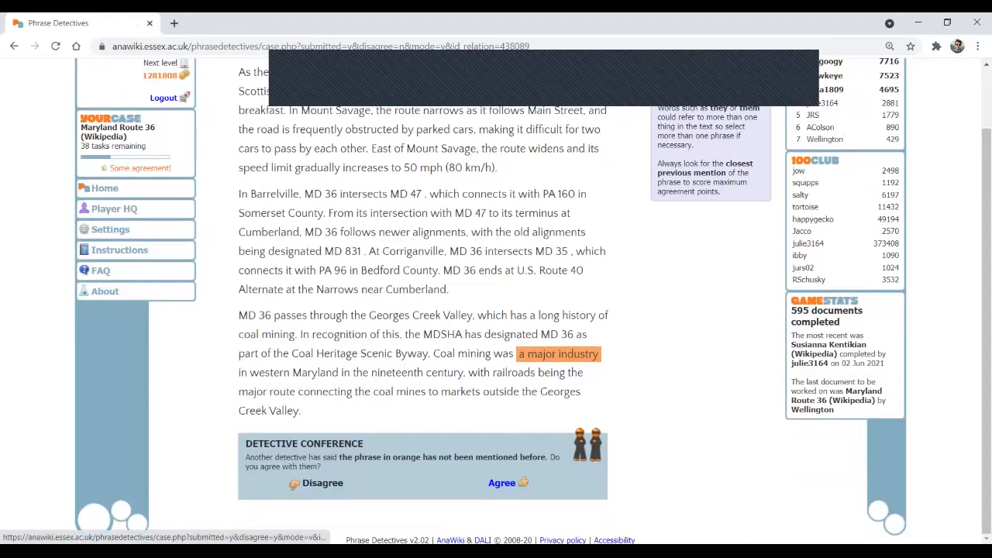
Dispute 'a major industry' as a new mention and record it as a property of Coal mining.
left_click(503, 483)
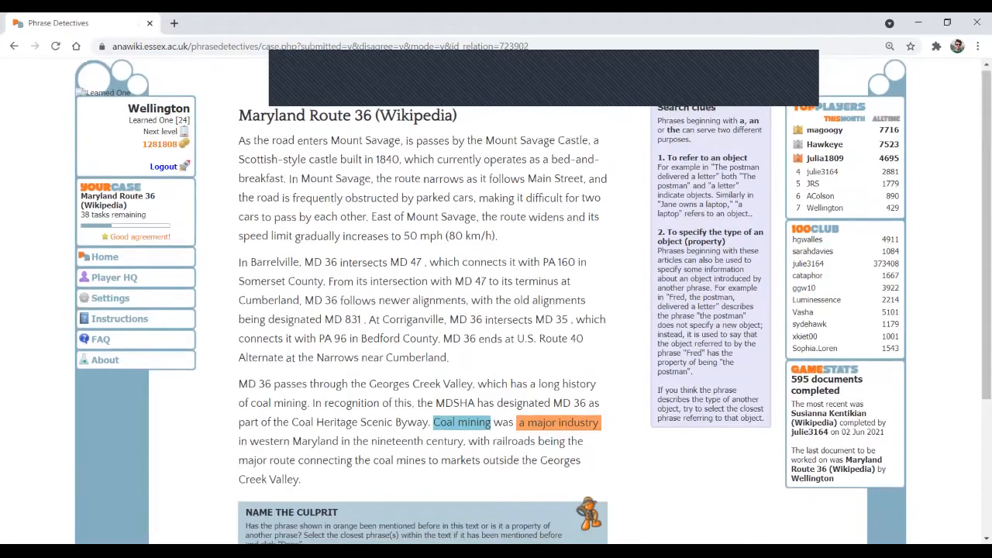
scroll("down", 3)
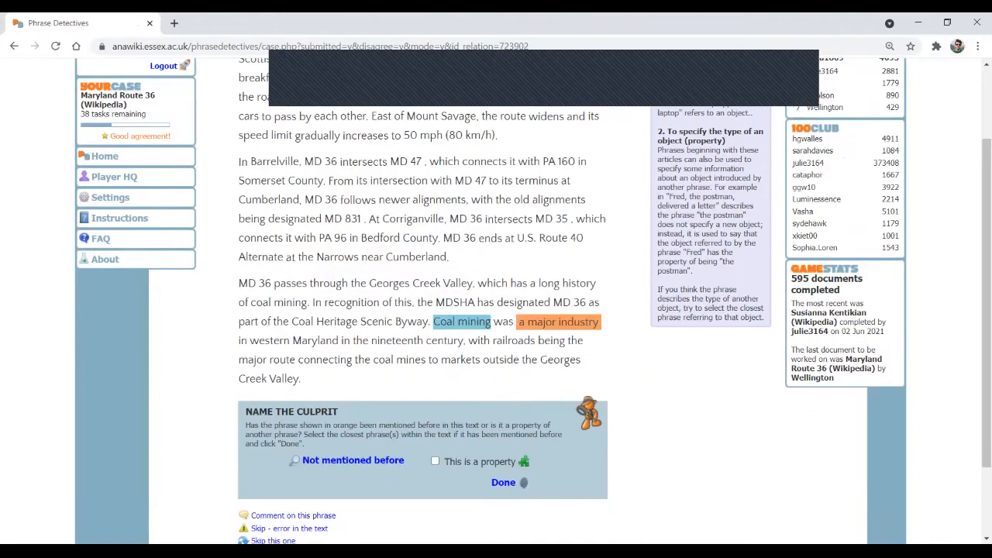
left_click(434, 462)
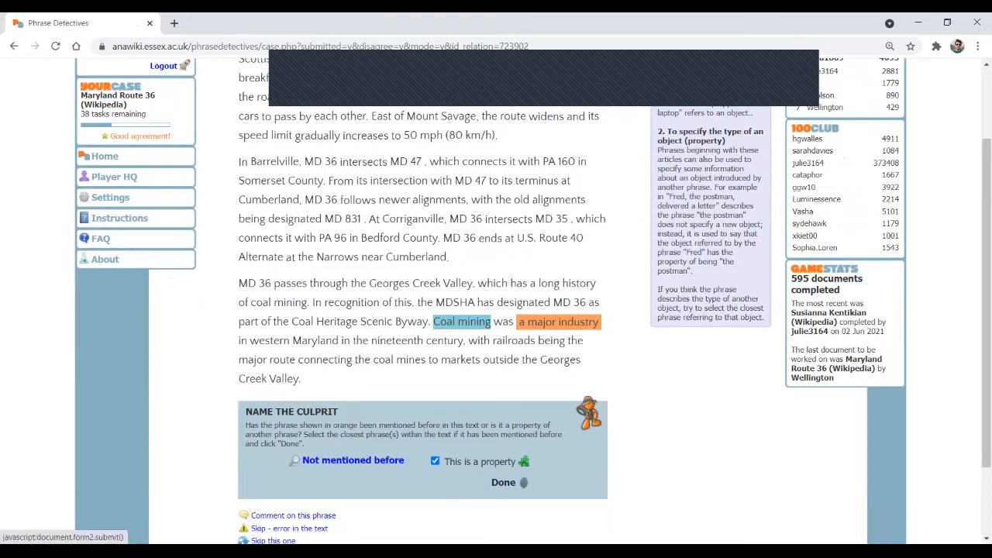
left_click(502, 482)
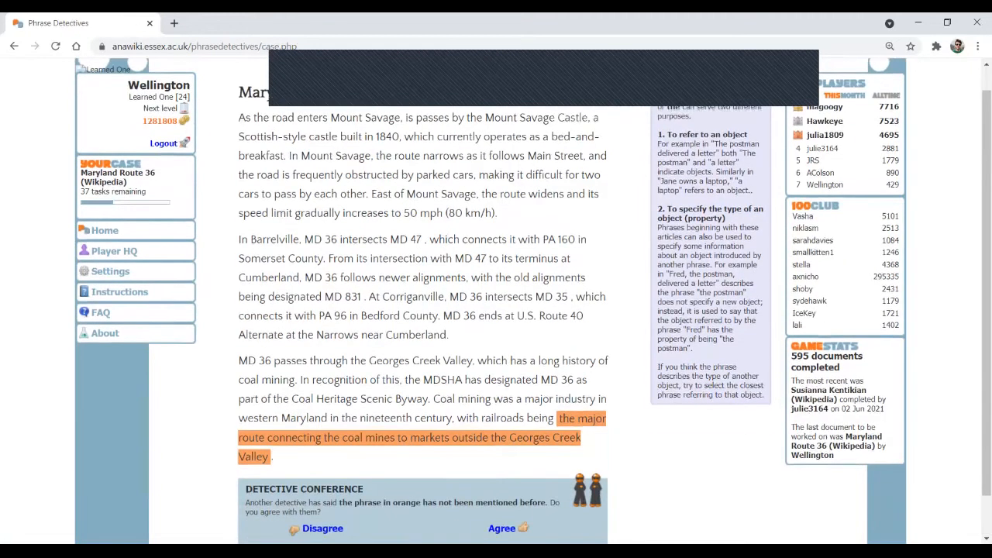
Record the major-route phrase as a property of 'railroads'.
scroll("down", 3)
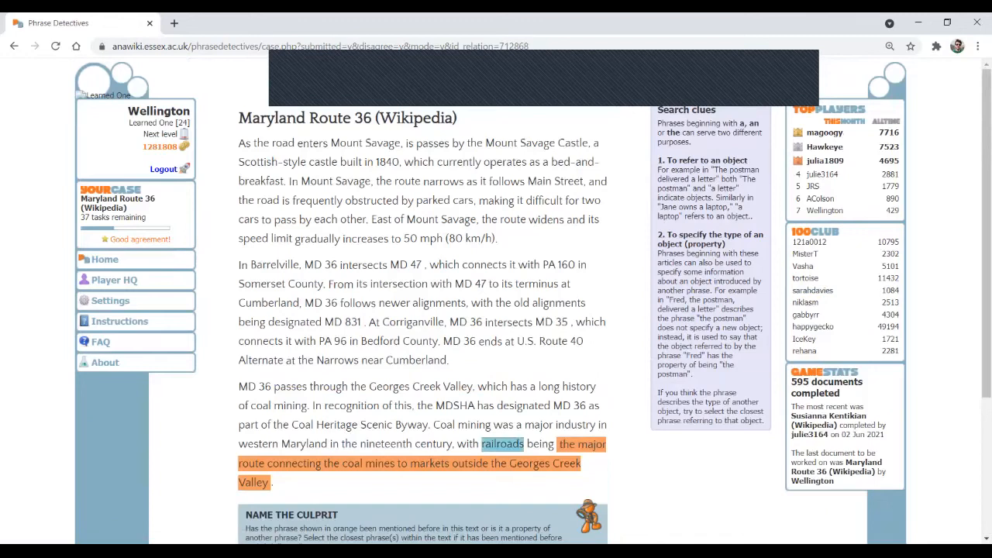
scroll("down", 3)
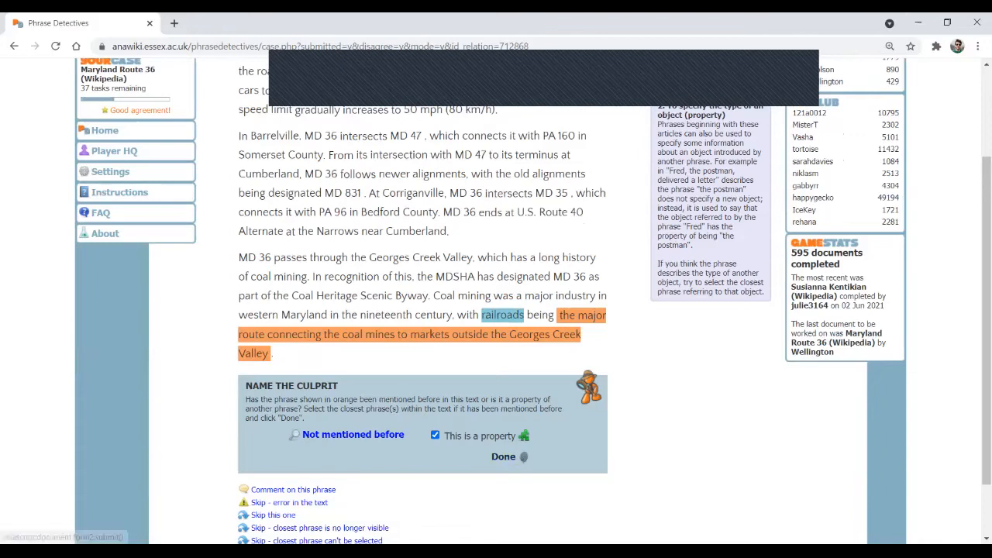
left_click(502, 456)
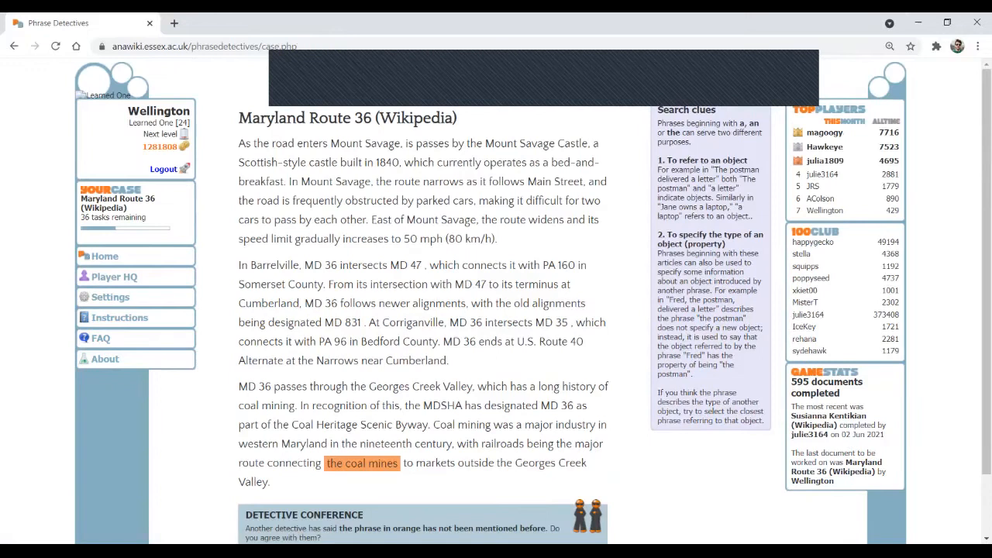
Give a verdict on 'the coal mines' conference task.
scroll("down", 3)
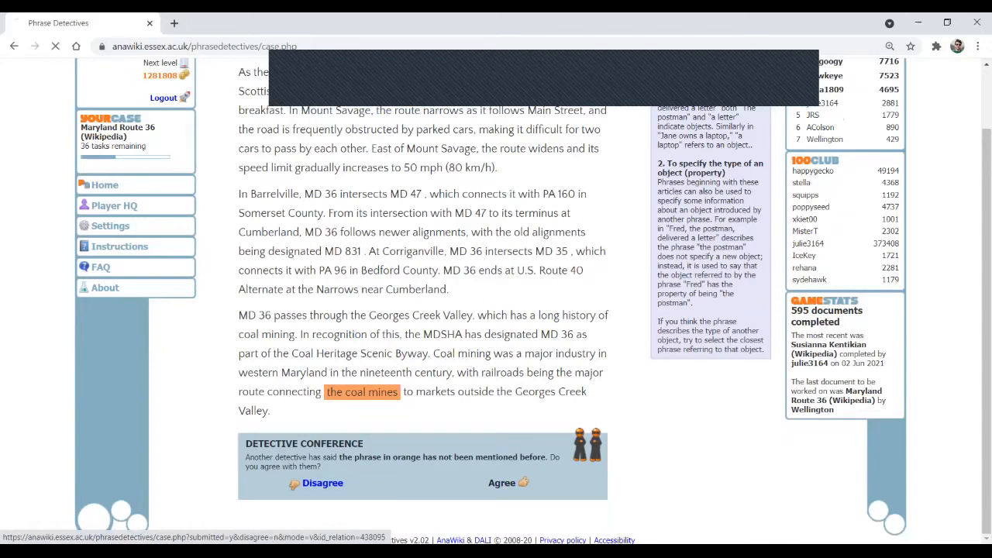
left_click(503, 483)
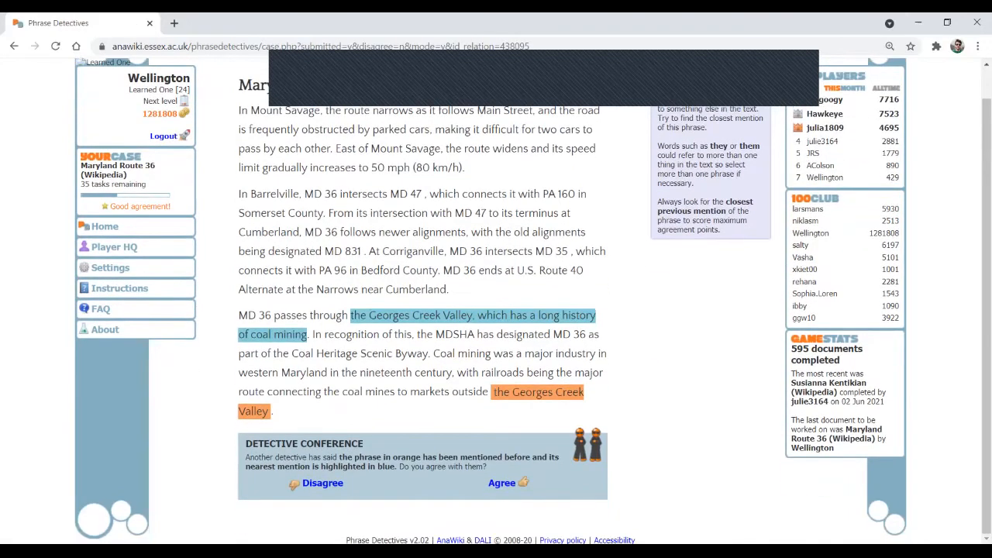
mouse_move(322, 484)
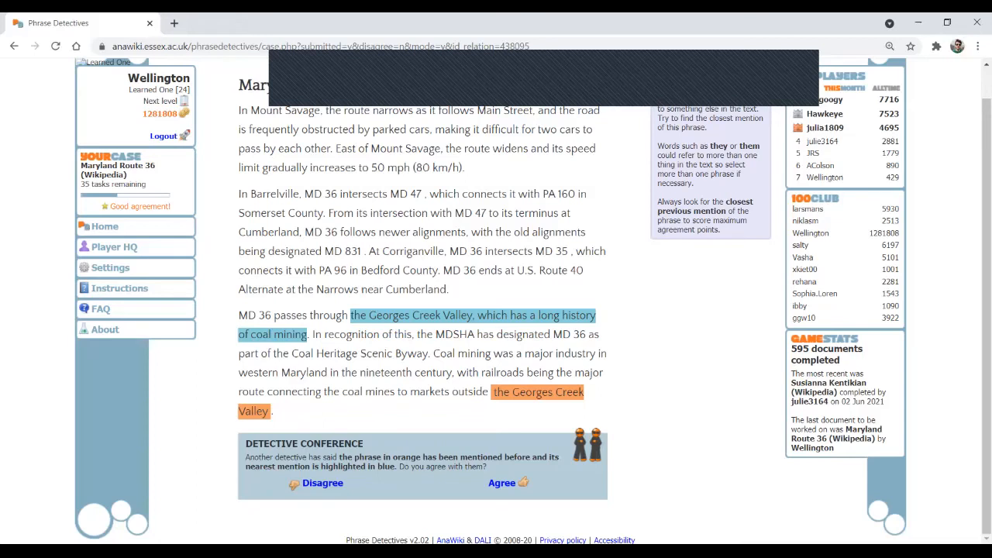
mouse_move(503, 483)
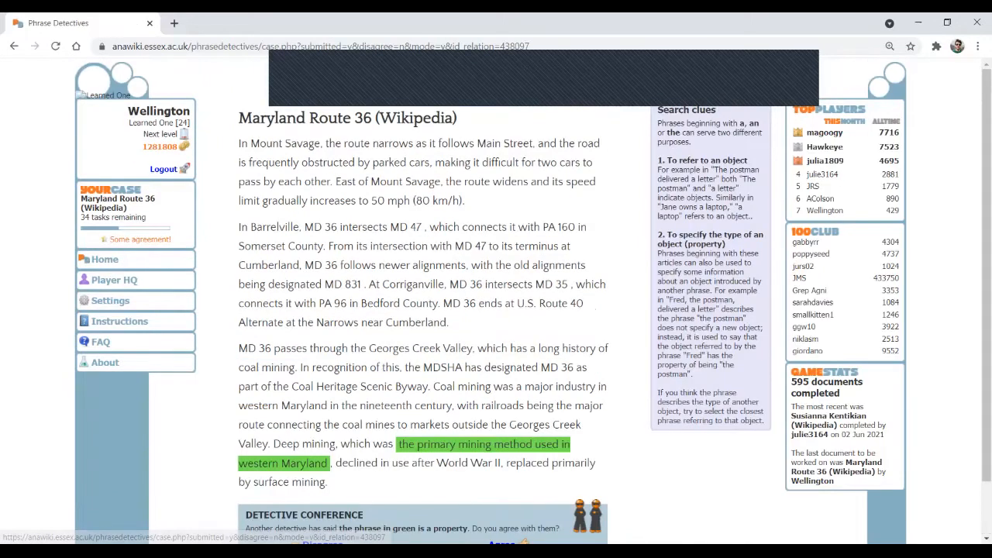
Reject the property reading of 'the primary mining method used in western Maryland'.
scroll("down", 3)
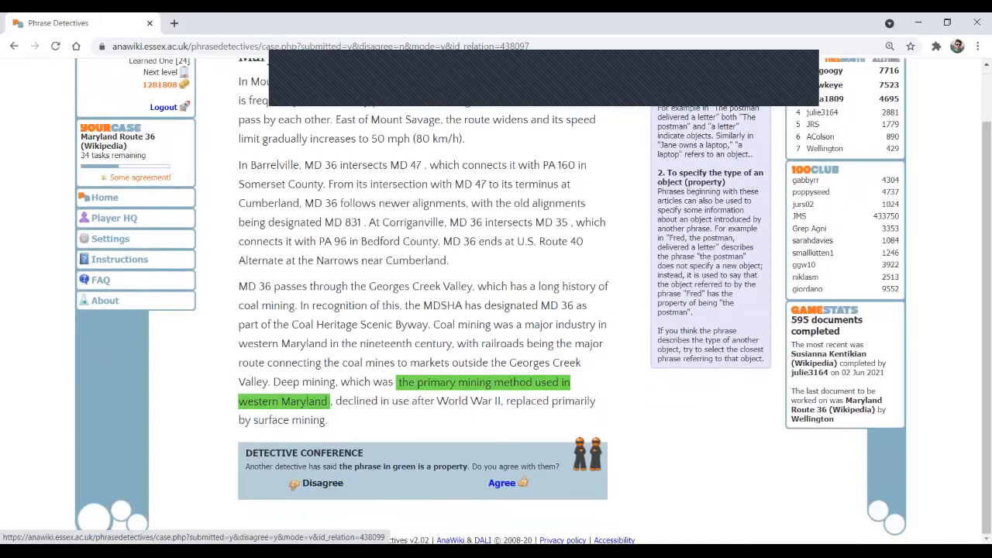
left_click(503, 483)
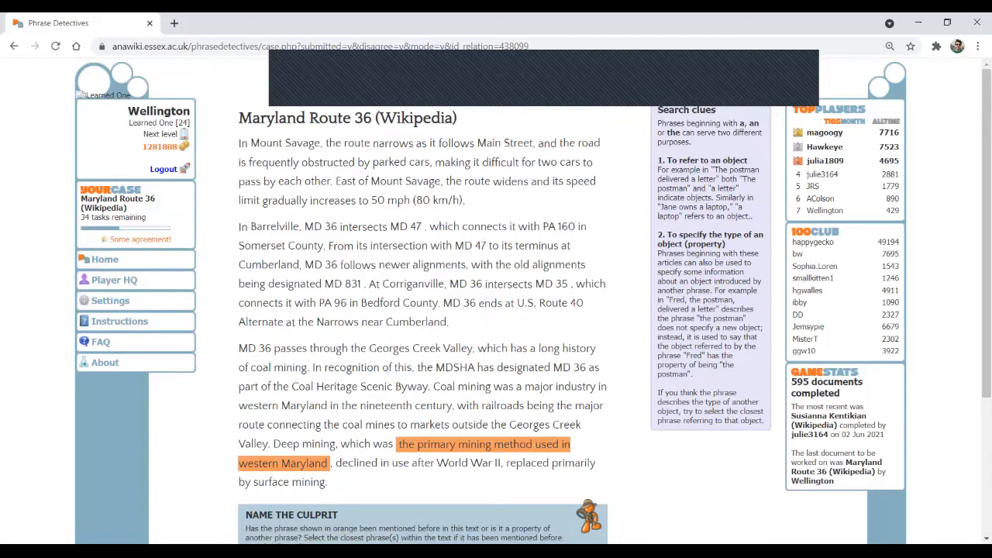
scroll("down", 3)
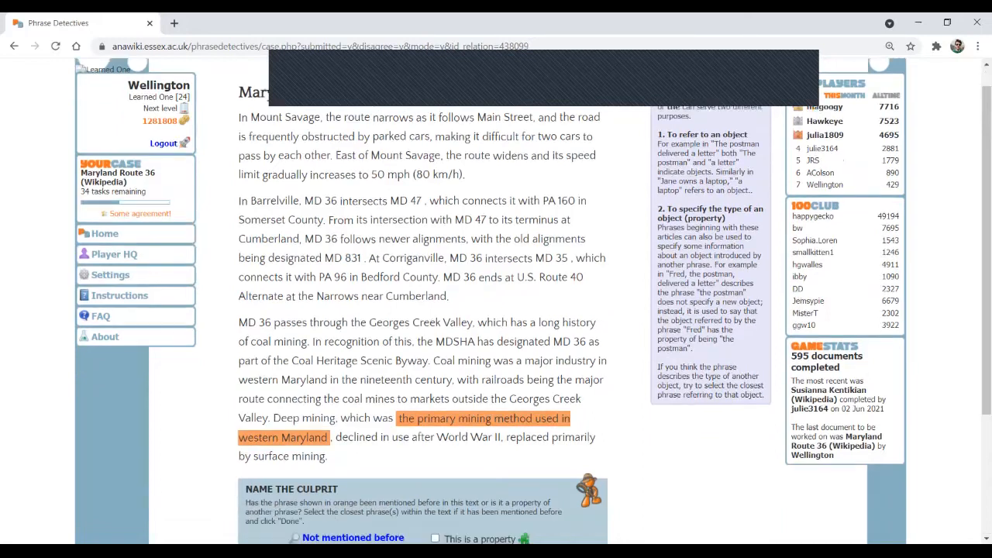
scroll("down", 3)
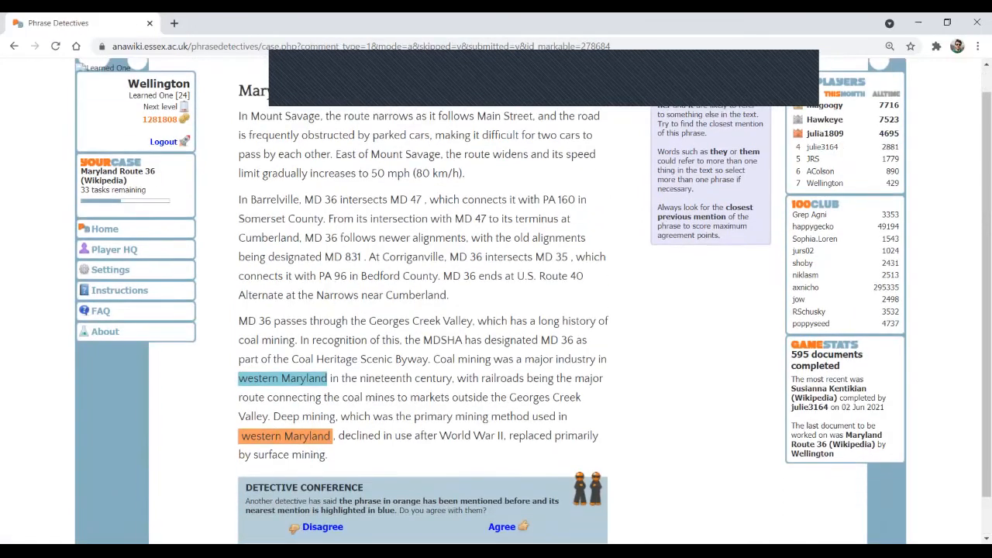
Scroll through the western Maryland and Maryland coal production conference tasks.
scroll("down", 3)
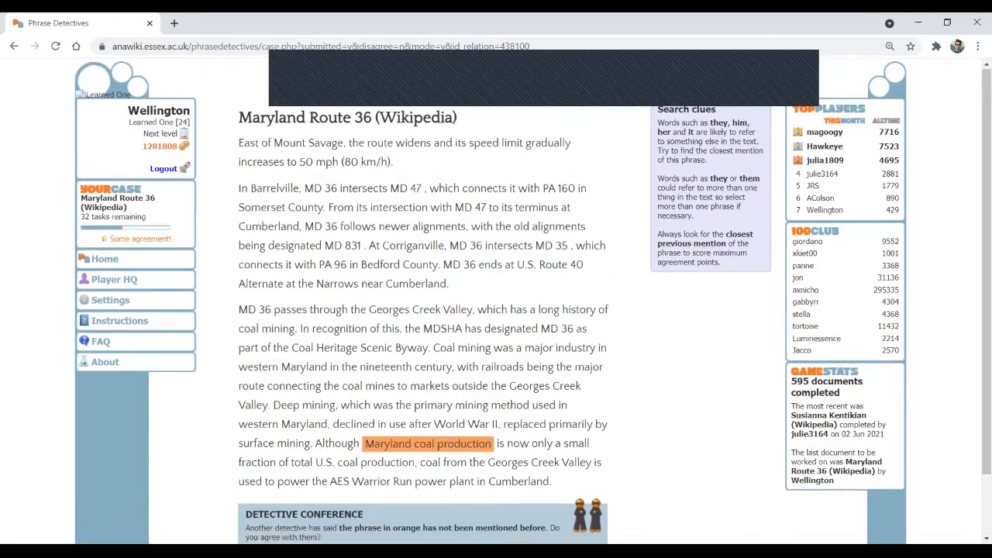
scroll("down", 3)
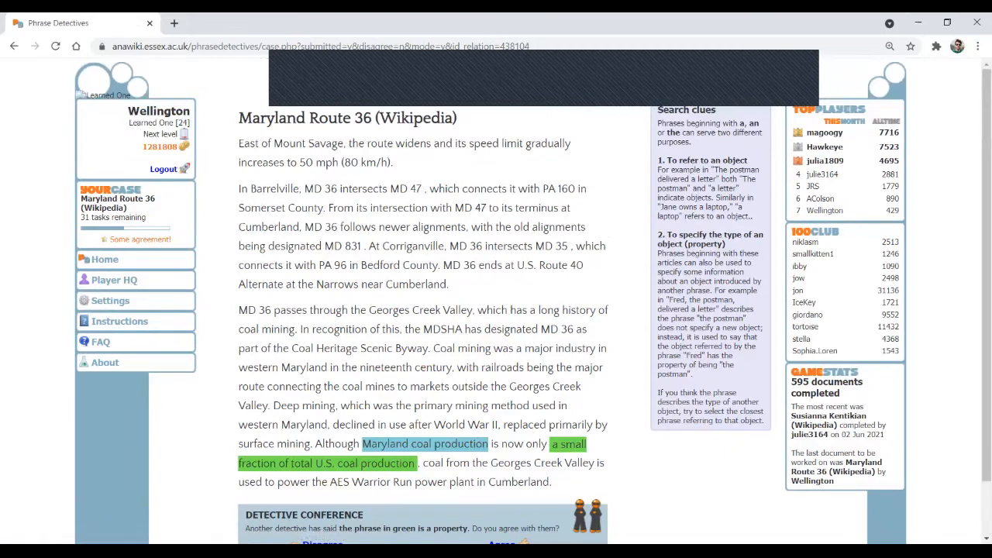
Give a verdict on the later mention of 'the Georges Creek Valley'.
scroll("down", 3)
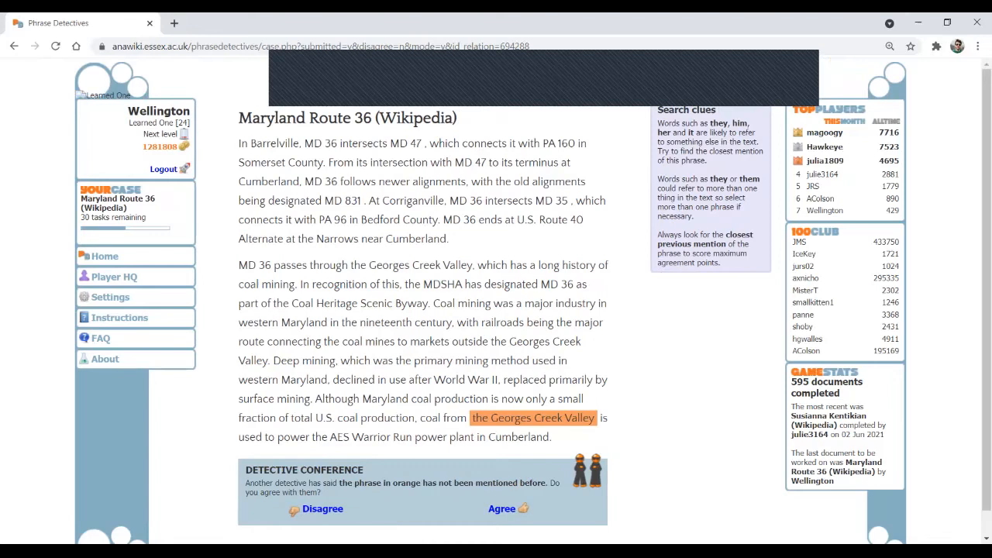
left_click(503, 509)
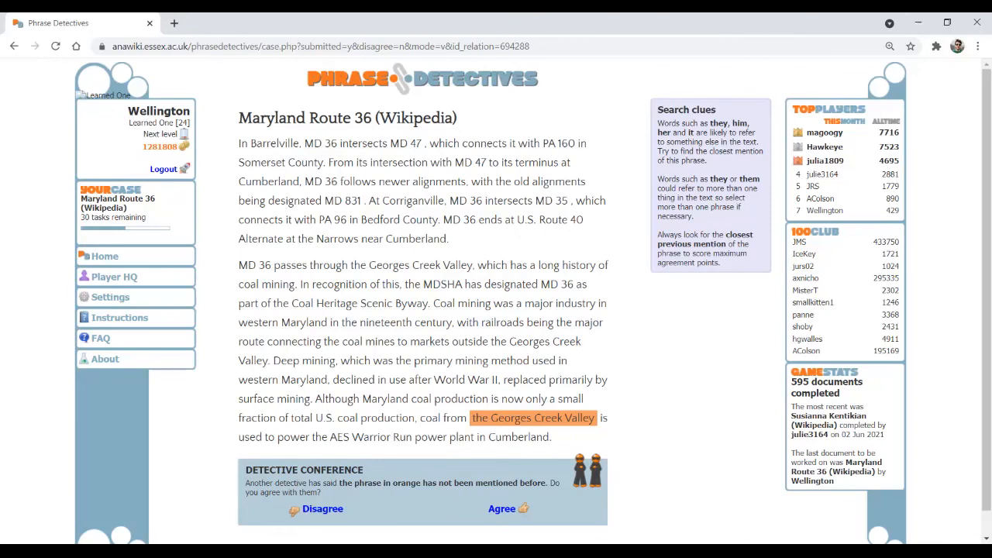